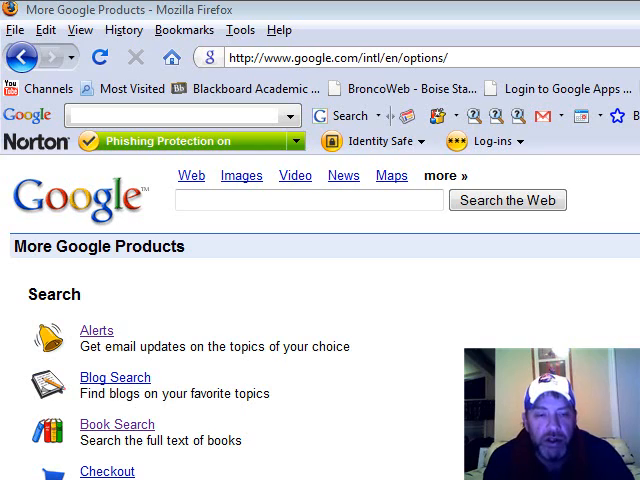
{"action": "scroll", "scroll_direction": "down", "scroll_amount": 3}
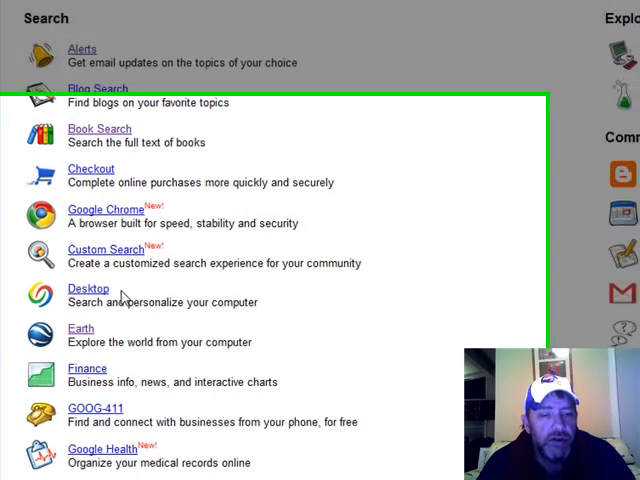
{"action": "scroll", "scroll_direction": "down", "scroll_amount": 3}
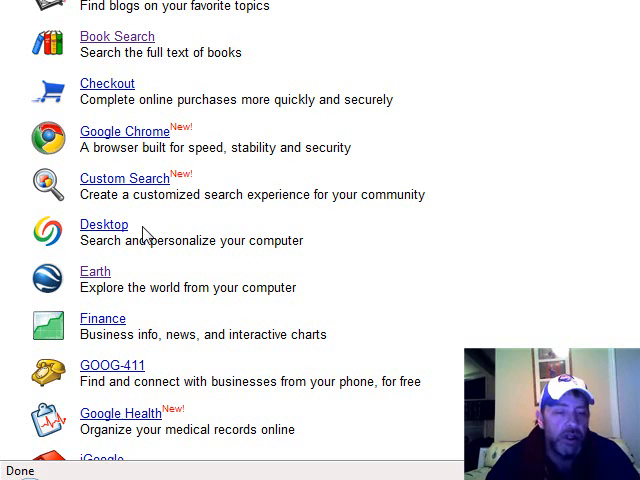
{"action": "mouse_move", "coordinate": [132, 280]}
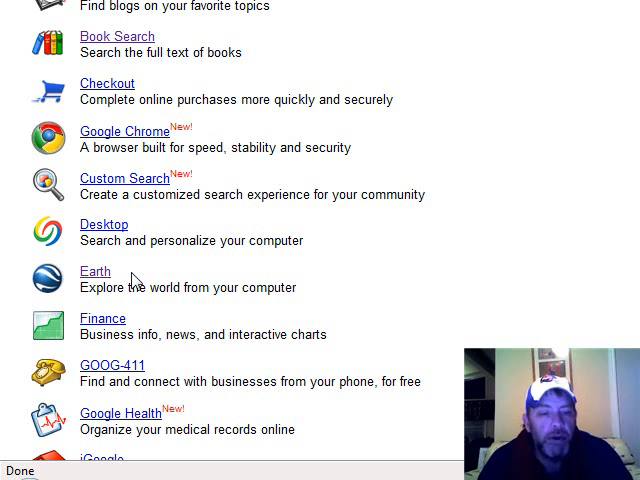
{"action": "mouse_move", "coordinate": [140, 330]}
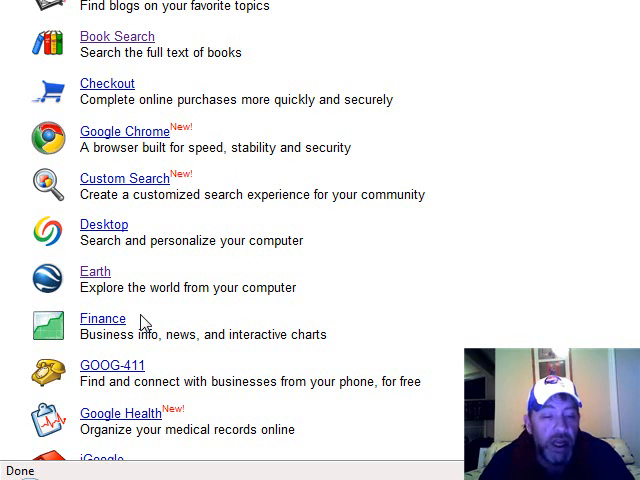
{"action": "mouse_move", "coordinate": [116, 284]}
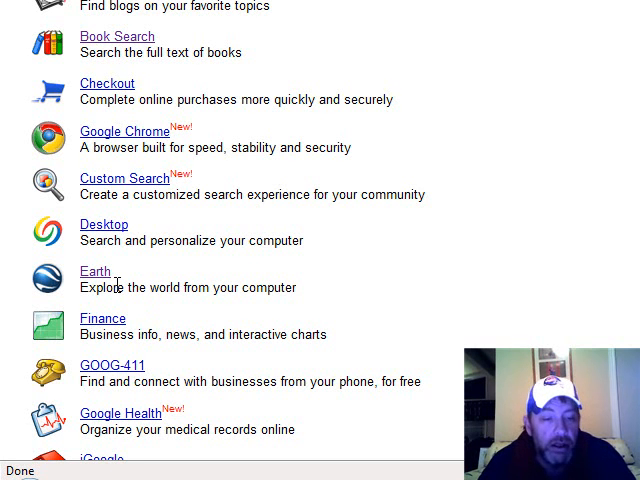
{"action": "mouse_move", "coordinate": [204, 412]}
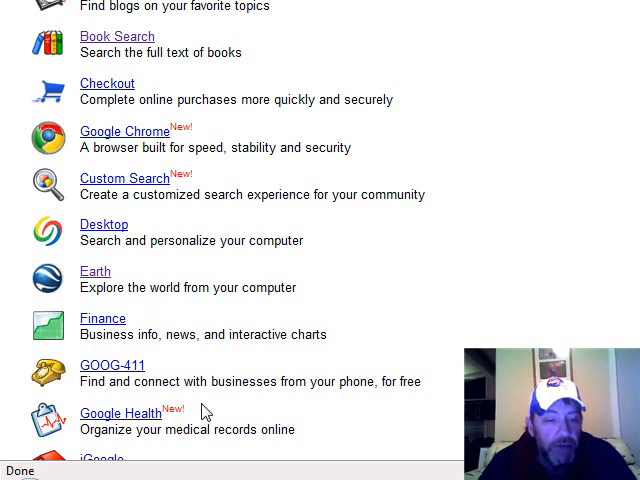
{"action": "mouse_move", "coordinate": [182, 424]}
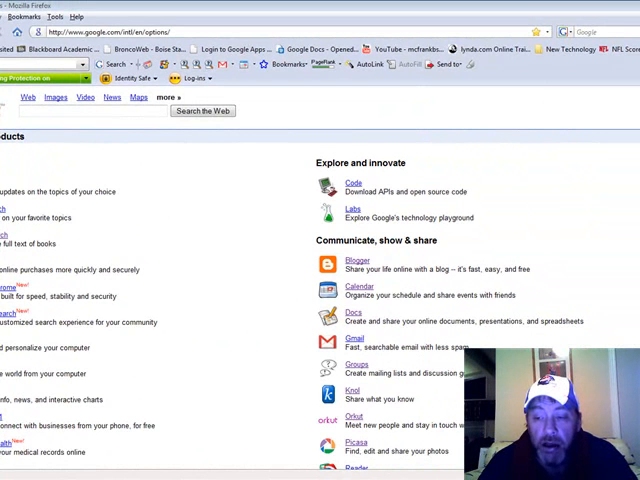
{"action": "scroll", "scroll_direction": "down", "scroll_amount": 3}
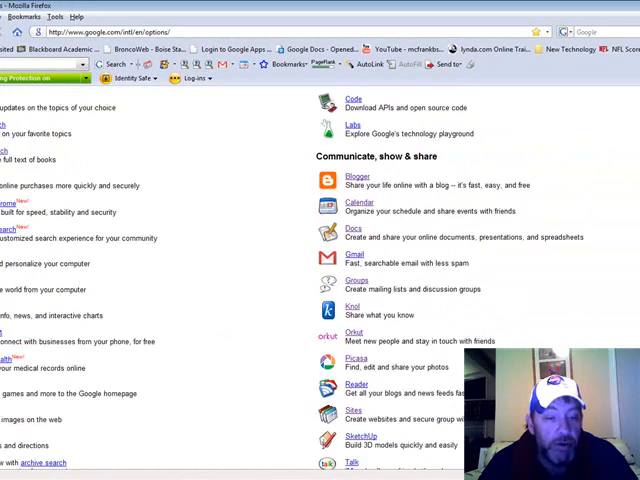
{"action": "scroll", "scroll_direction": "down", "scroll_amount": 3}
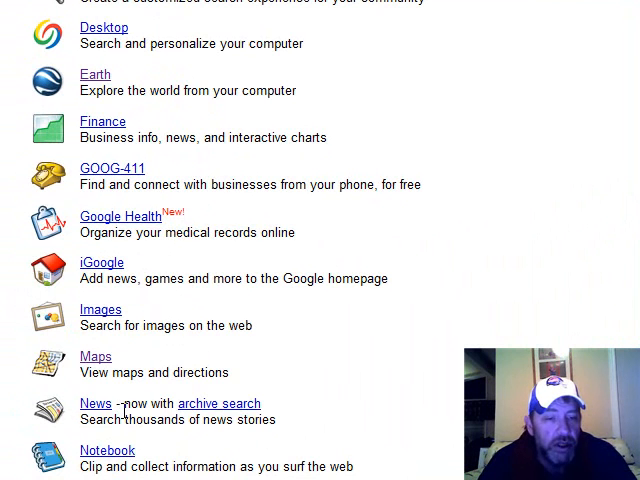
{"action": "mouse_move", "coordinate": [144, 454]}
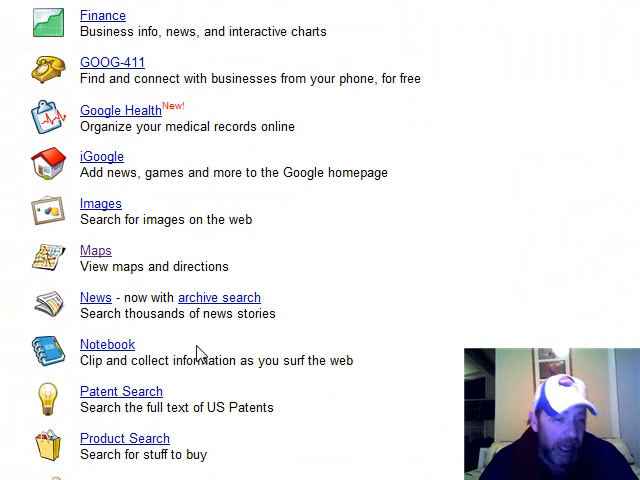
{"action": "mouse_move", "coordinate": [172, 400]}
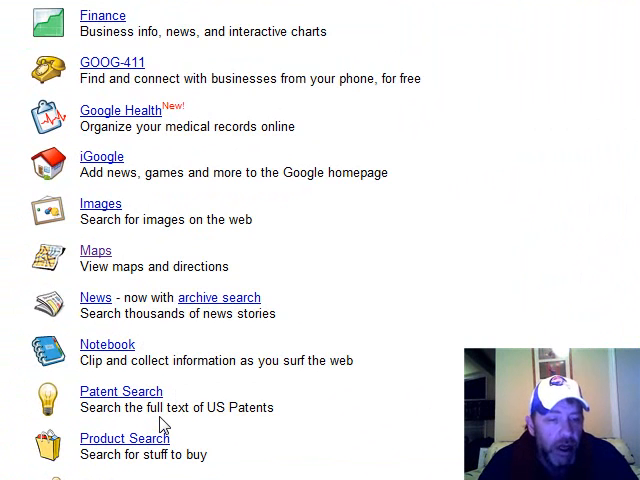
{"action": "mouse_move", "coordinate": [168, 400]}
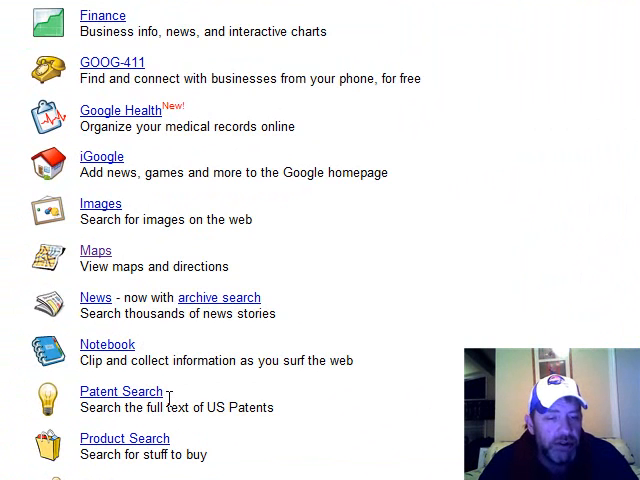
{"action": "mouse_move", "coordinate": [176, 398]}
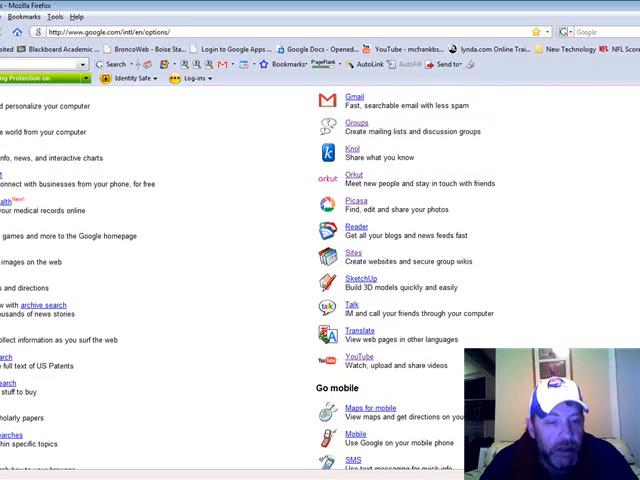
{"action": "scroll", "scroll_direction": "down", "scroll_amount": 3}
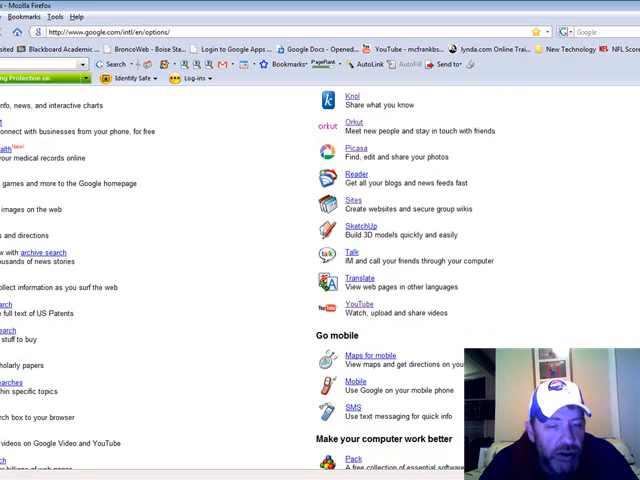
{"action": "scroll", "scroll_direction": "down", "scroll_amount": 3}
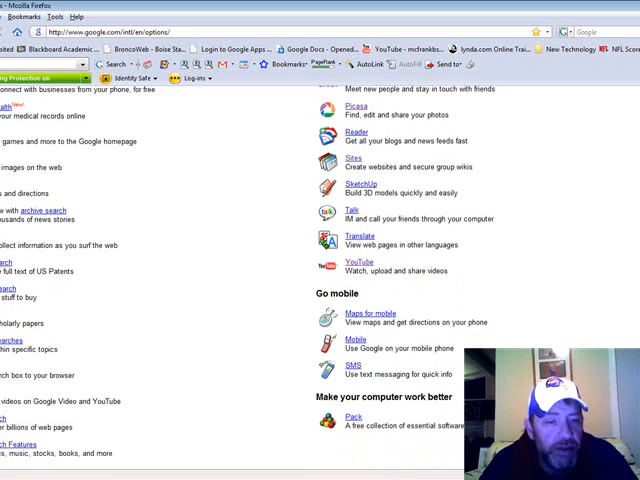
{"action": "scroll", "scroll_direction": "down", "scroll_amount": 3}
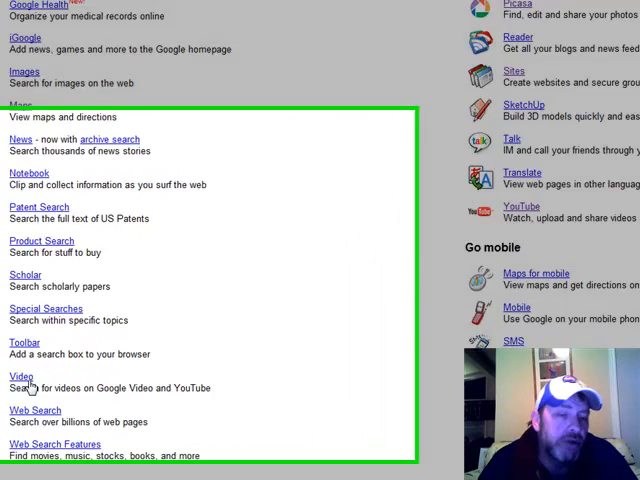
{"action": "scroll", "scroll_direction": "down", "scroll_amount": 3}
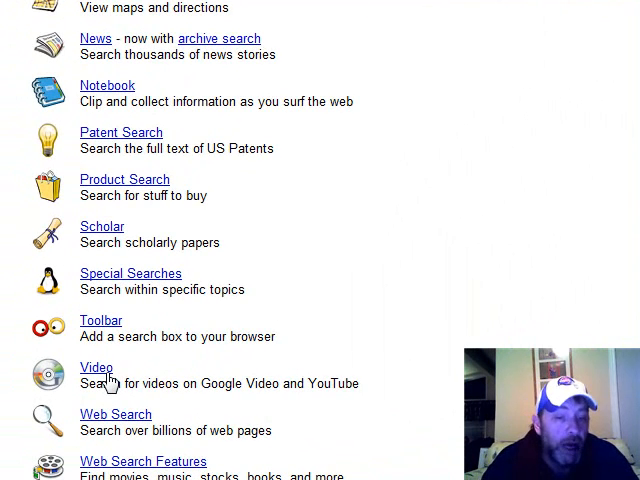
{"action": "mouse_move", "coordinate": [162, 424]}
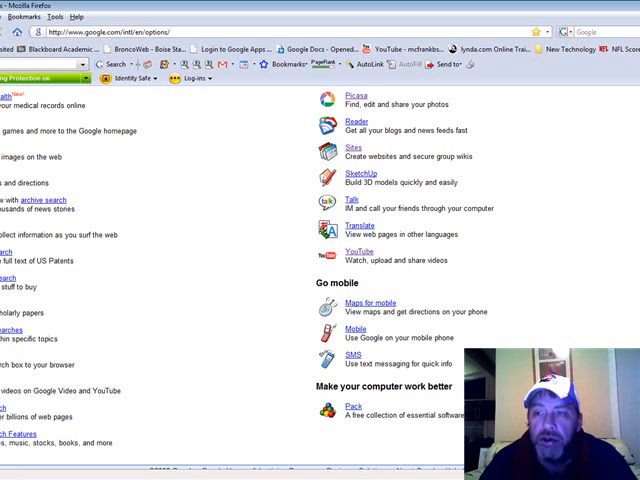
{"action": "scroll", "scroll_direction": "down", "scroll_amount": 3}
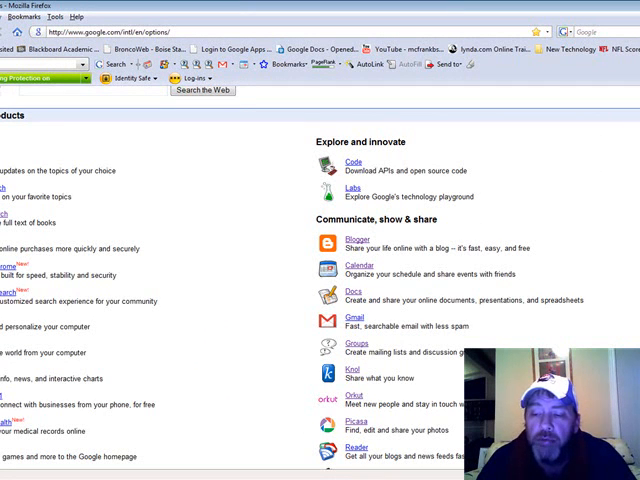
{"action": "scroll", "scroll_direction": "down", "scroll_amount": 3}
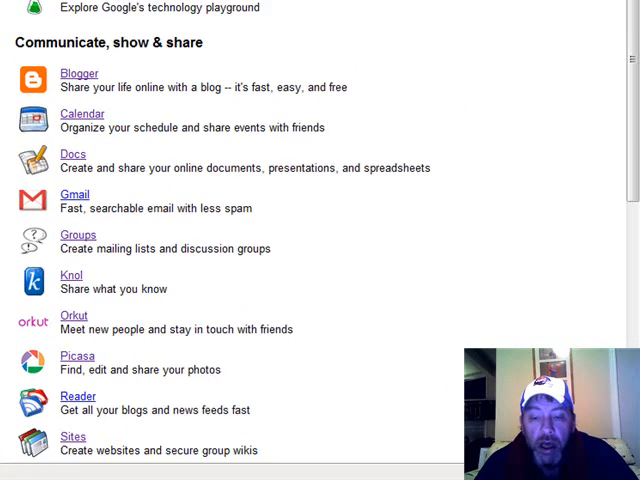
{"action": "scroll", "scroll_direction": "down", "scroll_amount": 3}
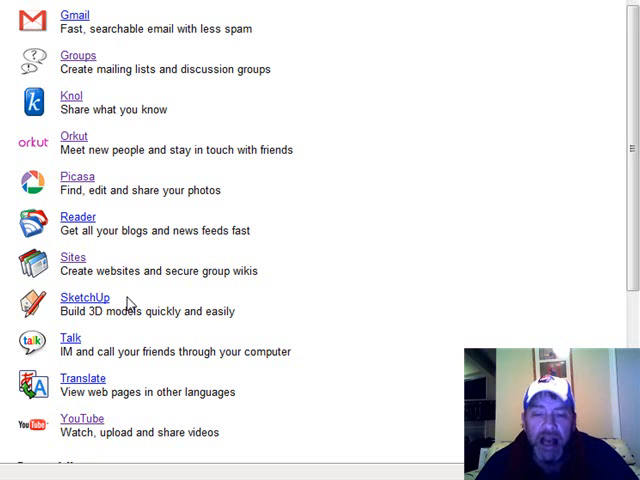
{"action": "mouse_move", "coordinate": [116, 304]}
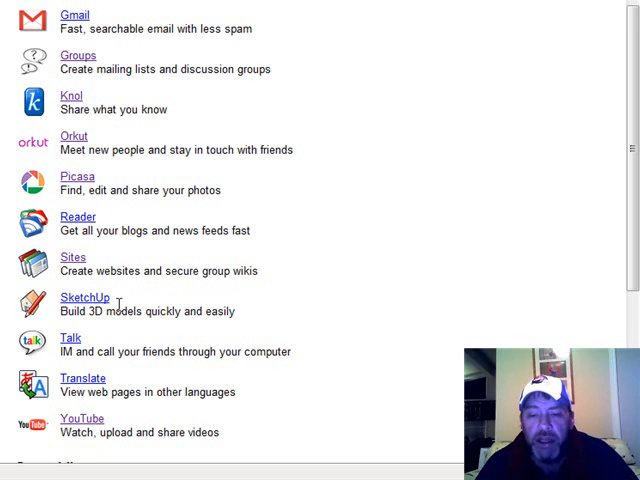
{"action": "mouse_move", "coordinate": [100, 348]}
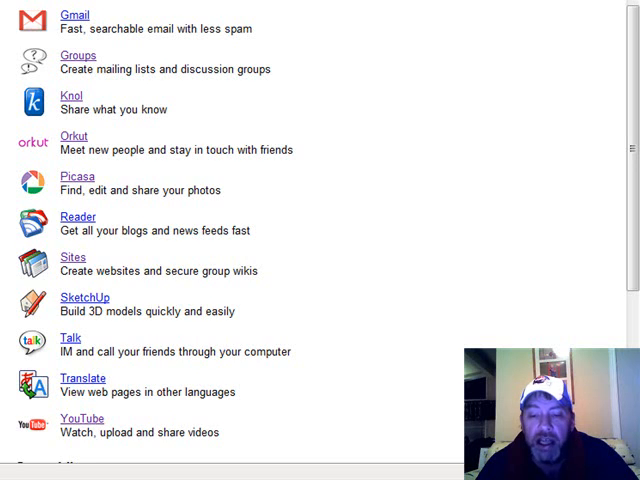
{"action": "scroll", "scroll_direction": "down", "scroll_amount": 3}
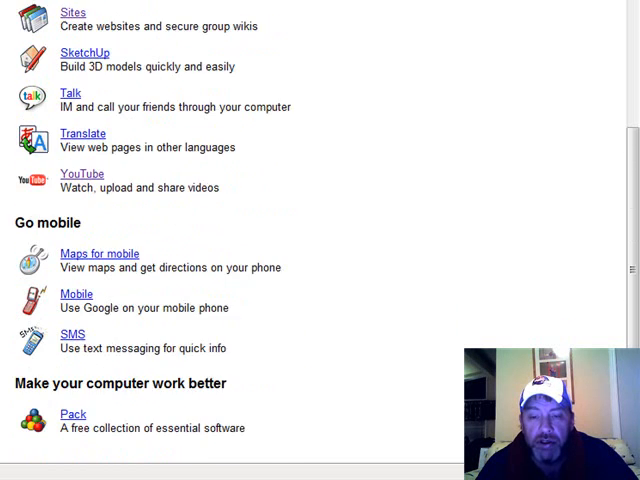
{"action": "scroll", "scroll_direction": "down", "scroll_amount": 3}
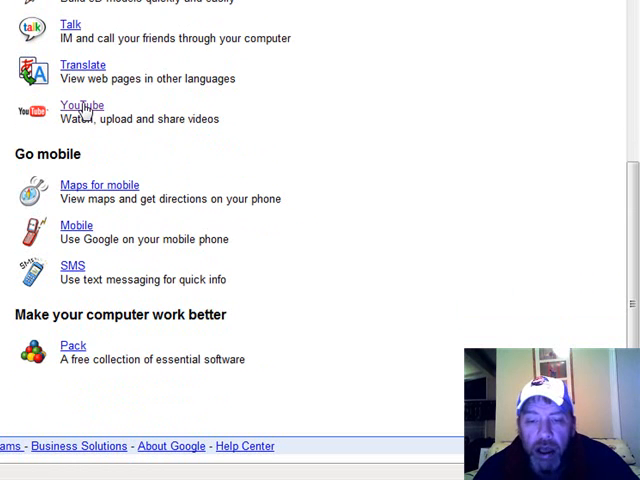
{"action": "mouse_move", "coordinate": [156, 136]}
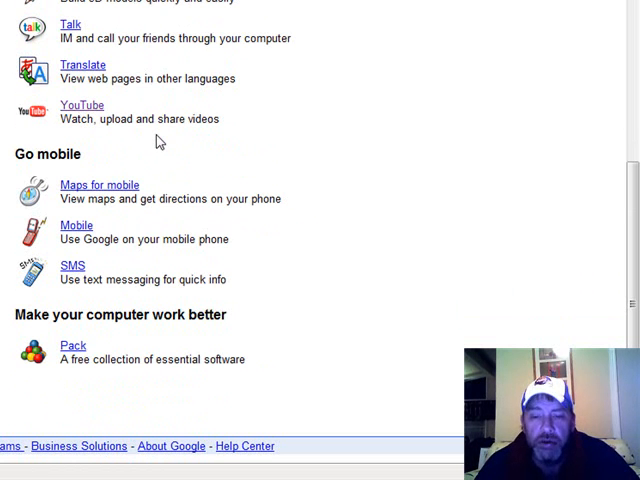
{"action": "mouse_move", "coordinate": [156, 150]}
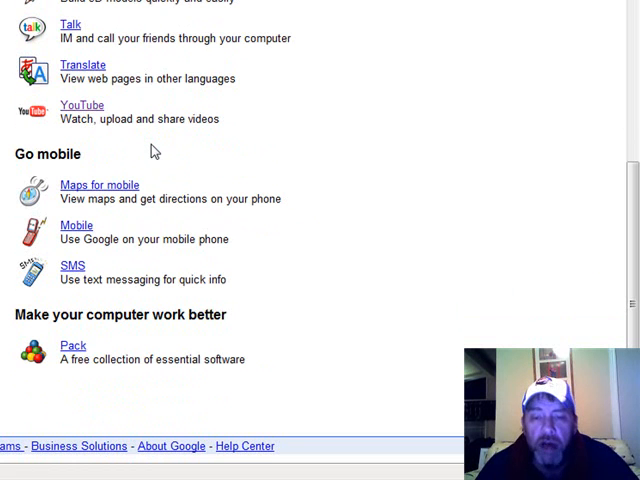